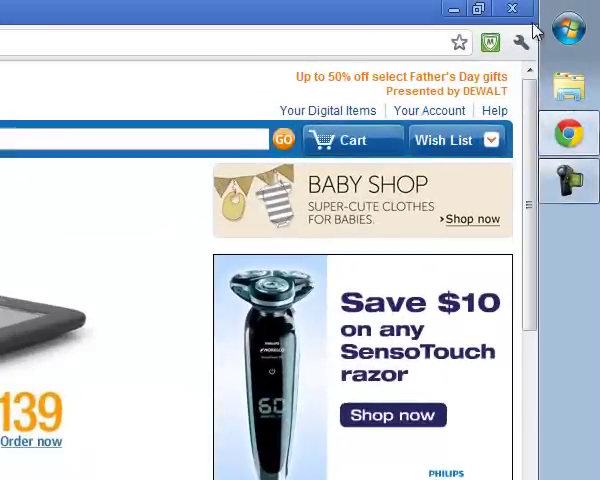
pyautogui.moveTo(295, 30)
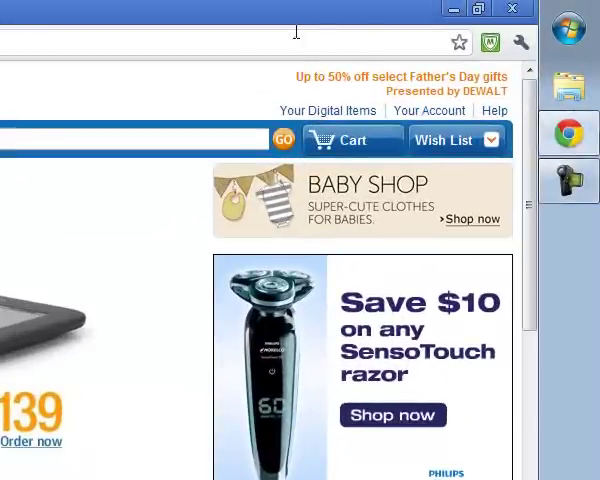
# Step: Minimize the Chrome window so the empty desktop shows
pyautogui.click(514, 9)
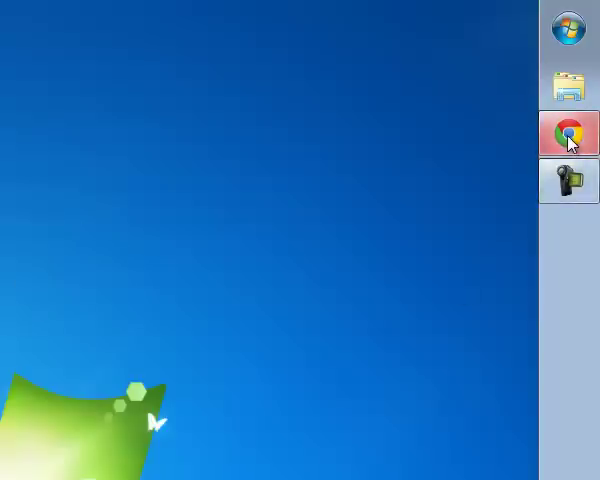
# Step: Restore Chrome from the taskbar to show Amazon's Your Orders page
pyautogui.click(568, 132)
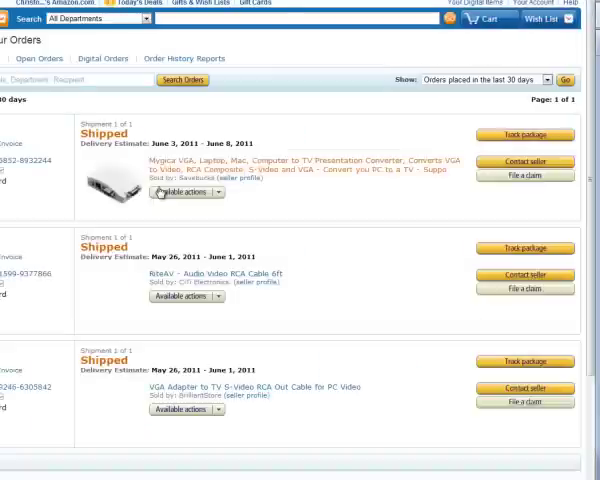
# Step: Show the Mygica VGA to TV converter product page, $19.99 and in stock
pyautogui.click(181, 191)
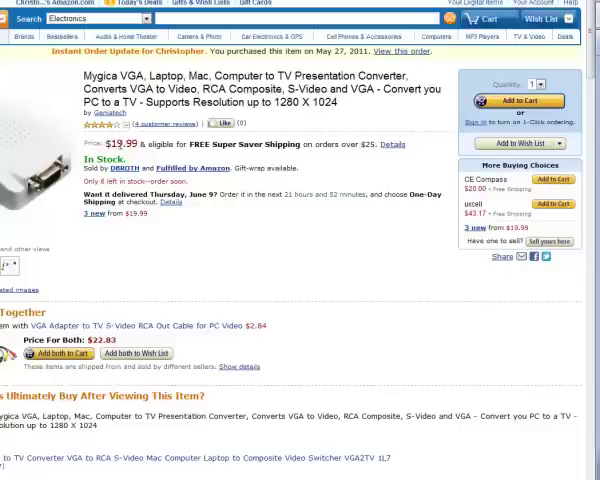
pyautogui.moveTo(46, 207)
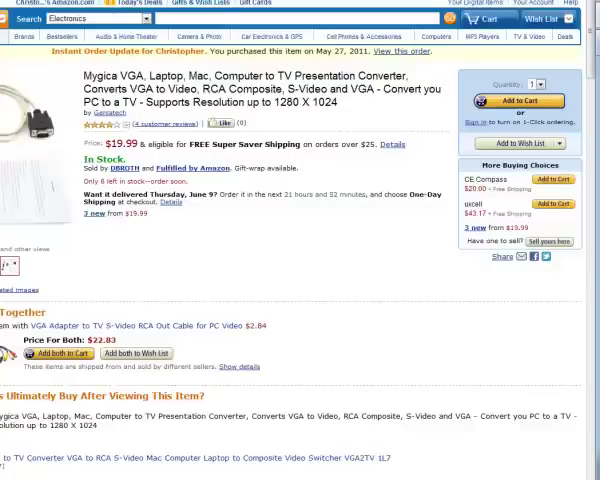
pyautogui.click(548, 18)
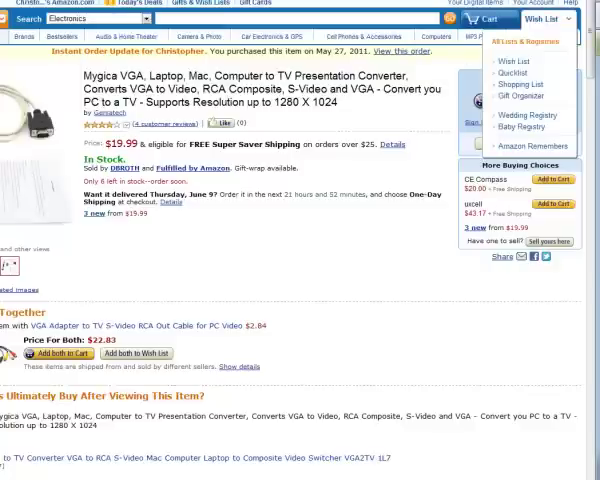